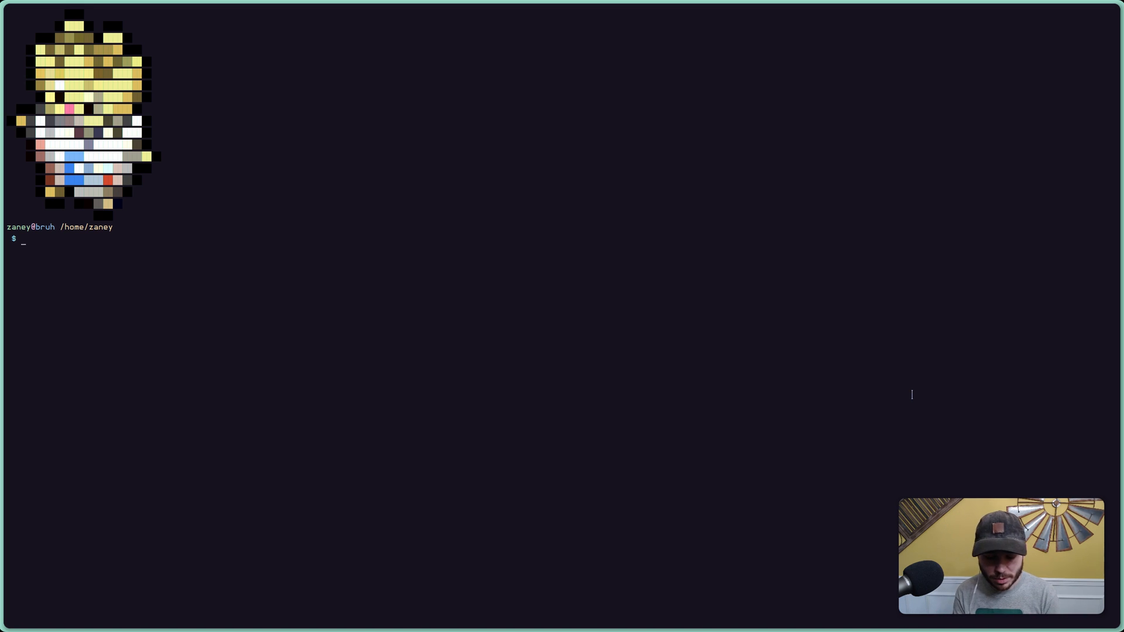
- Enter the snapshot system upgrade command 'doas sysupgrade -s' at the prompt
{"action": "type", "text": "doas"}
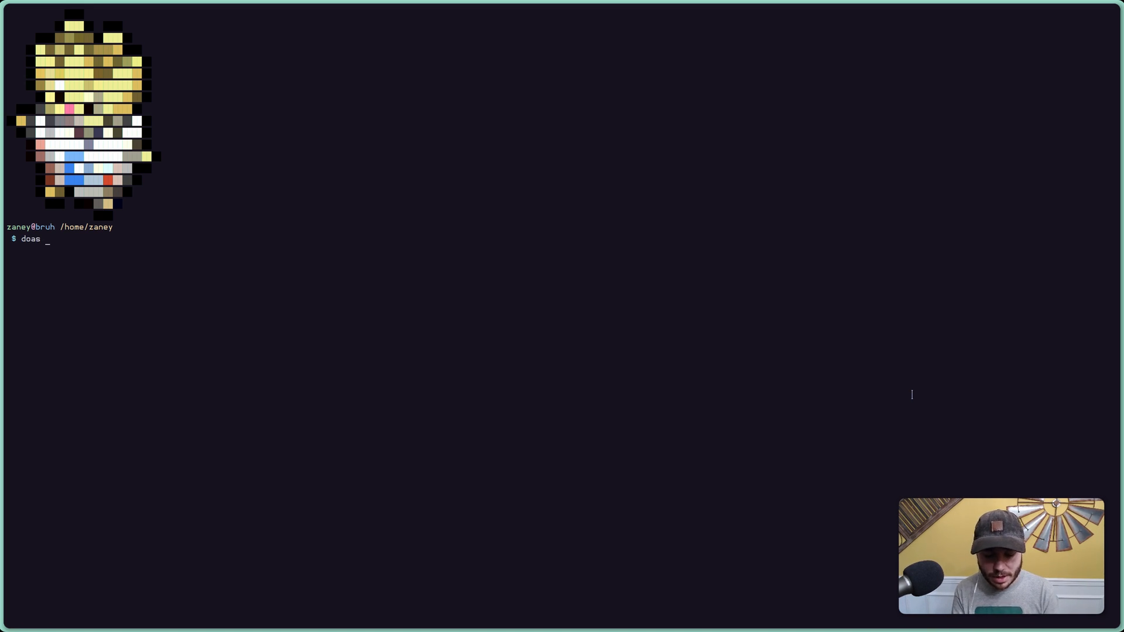
{"action": "type", "text": "sysupgrade"}
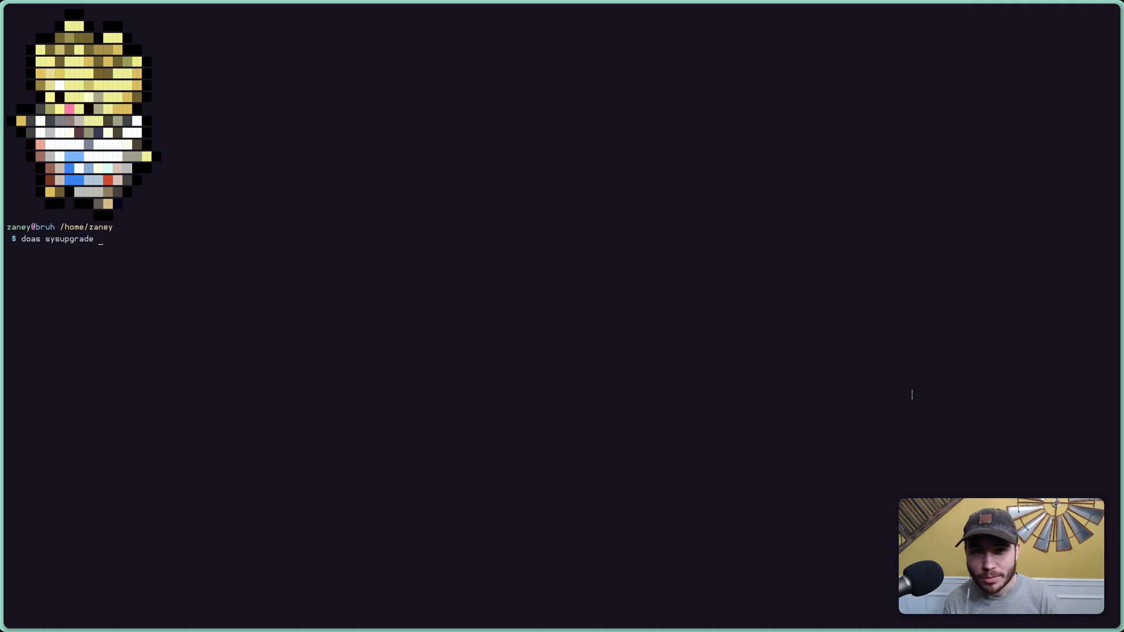
{"action": "type", "text": "-s"}
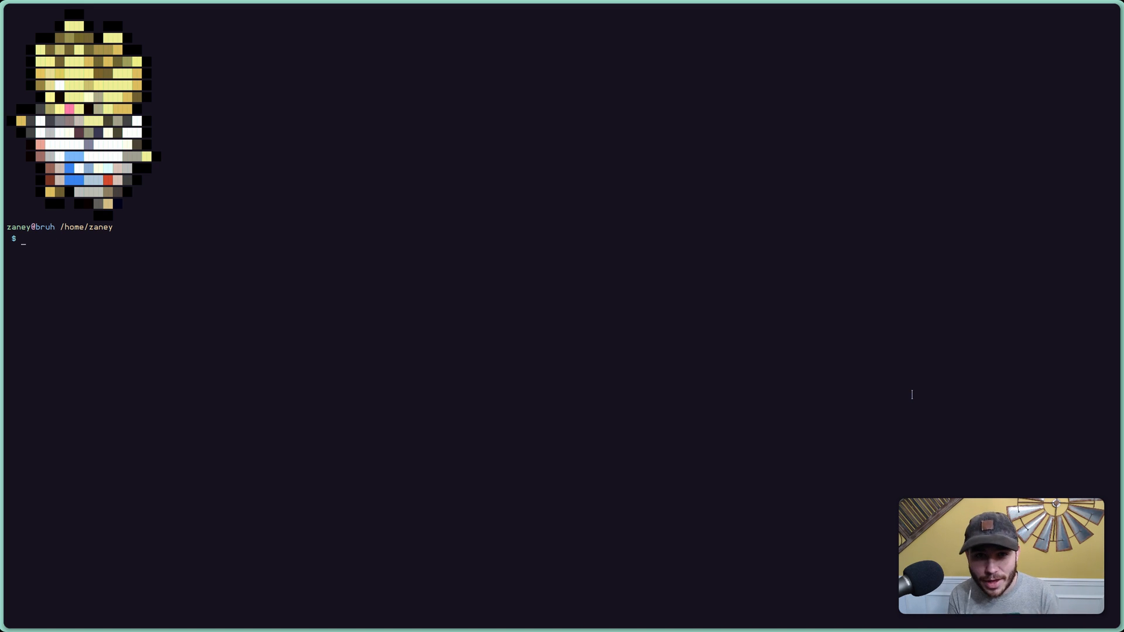
- Run 'doas pkg_add -uvi' to update all installed packages, then clear the screen
{"action": "type", "text": "doas pkg_add -"}
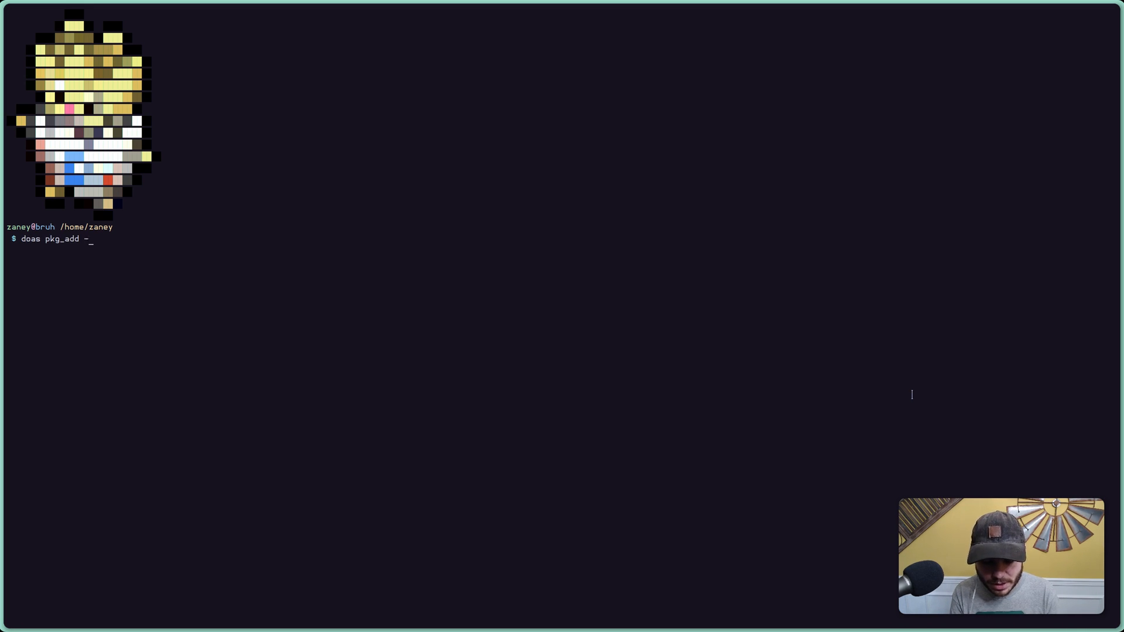
{"action": "type", "text": "uvi"}
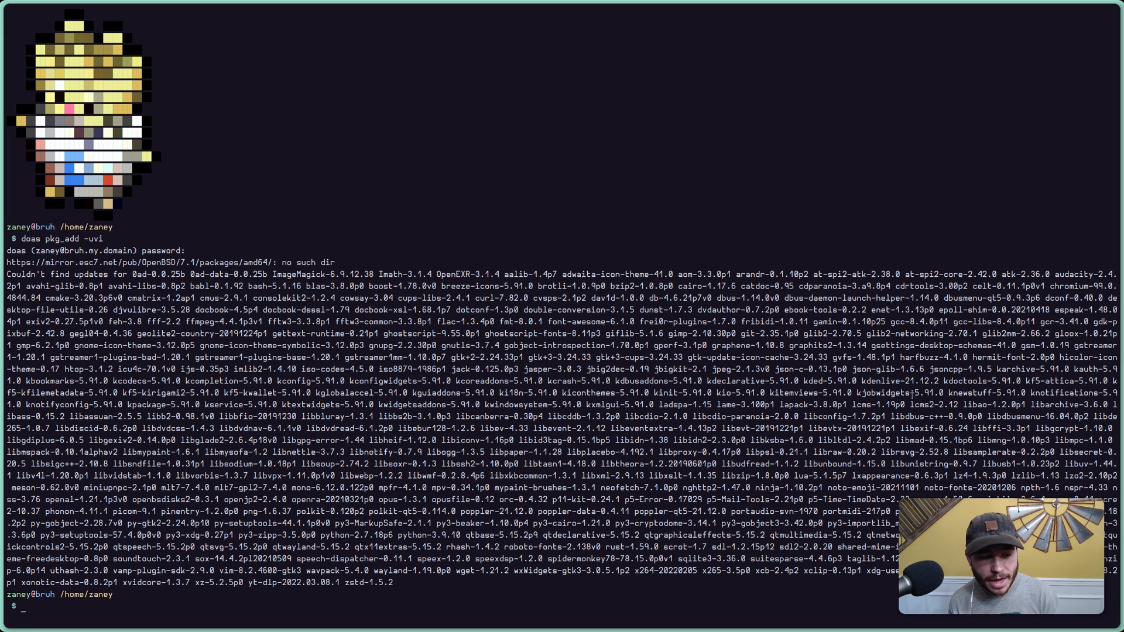
{"action": "key", "text": "ctrl+l"}
{"action": "type", "text": "doas pkg_add -D snap -uvi"}
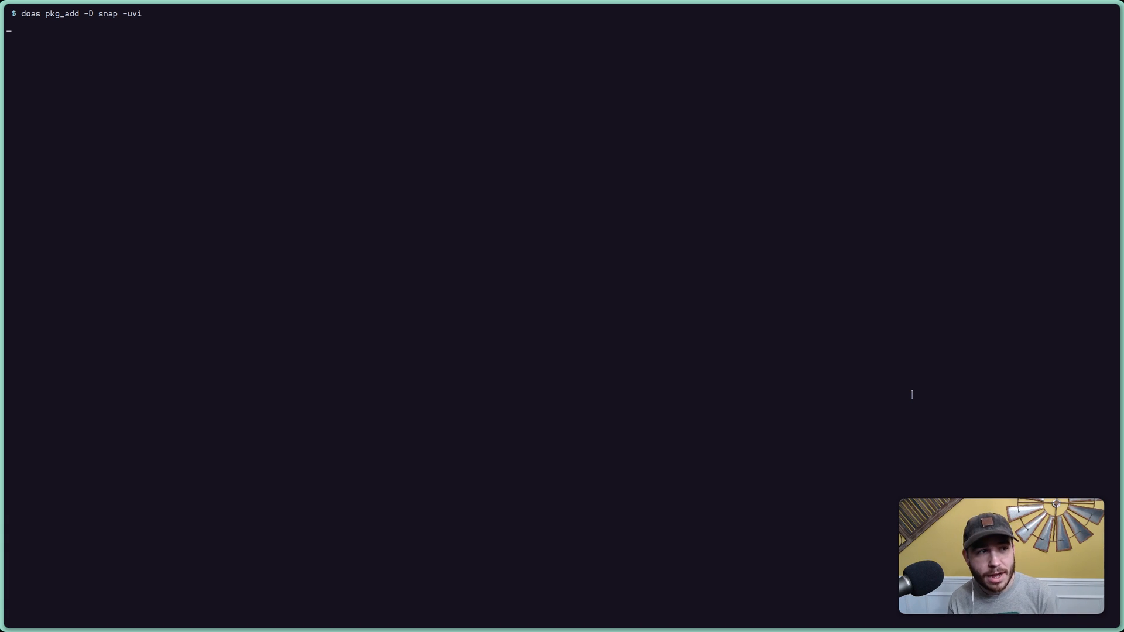
- Launch 'doas pkg_add -D snap -uvi' to list update candidates like quirks, boost, bzip2, icu4c
{"action": "key", "text": "Return"}
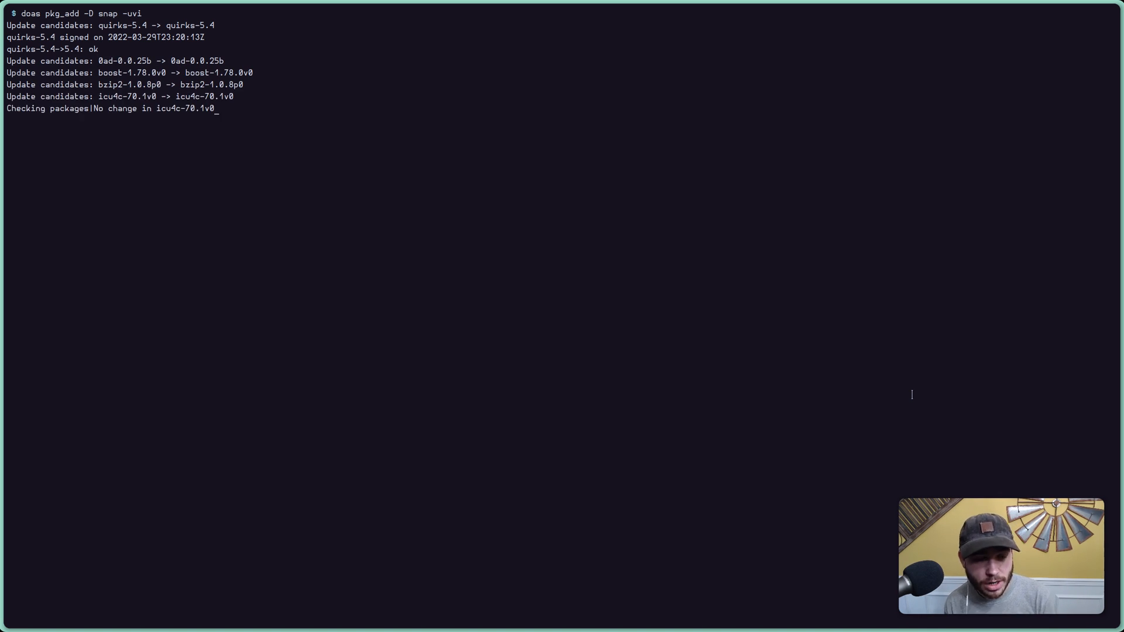
{"action": "key", "text": "ctrl+c"}
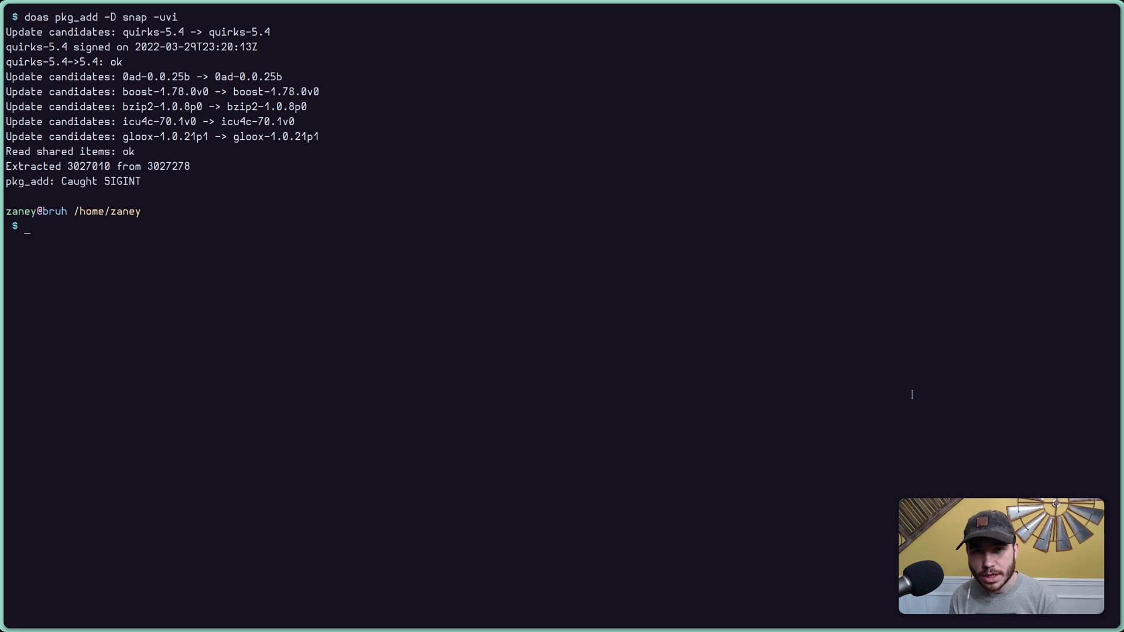
- Type 'doas fw_update' at the fresh prompt without running it
{"action": "type", "text": "doas"}
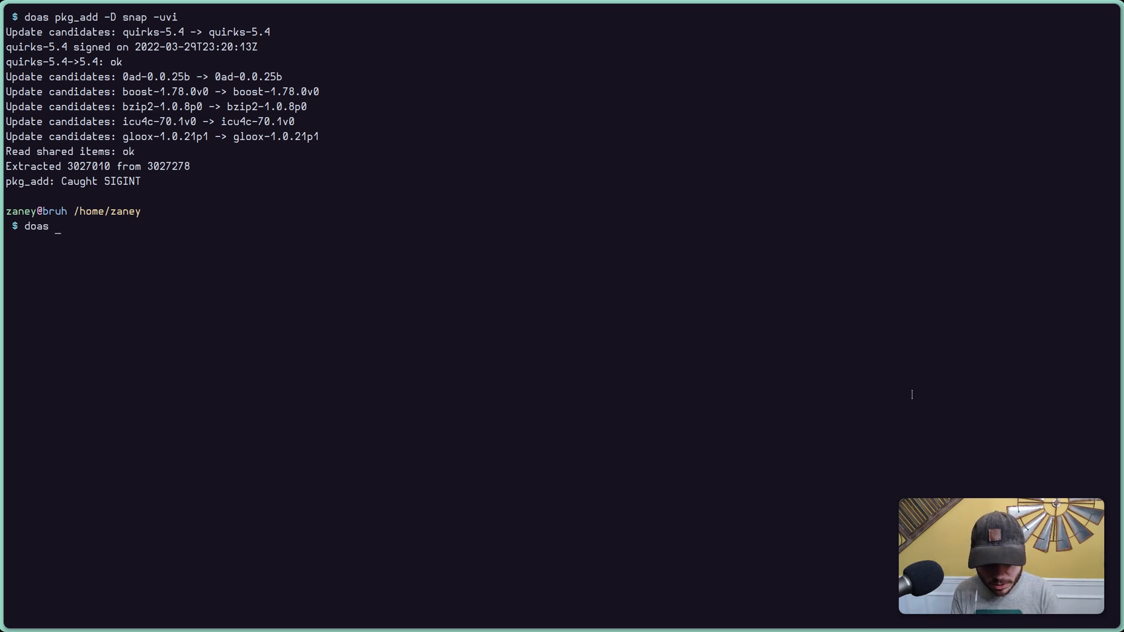
{"action": "type", "text": "fw_u"}
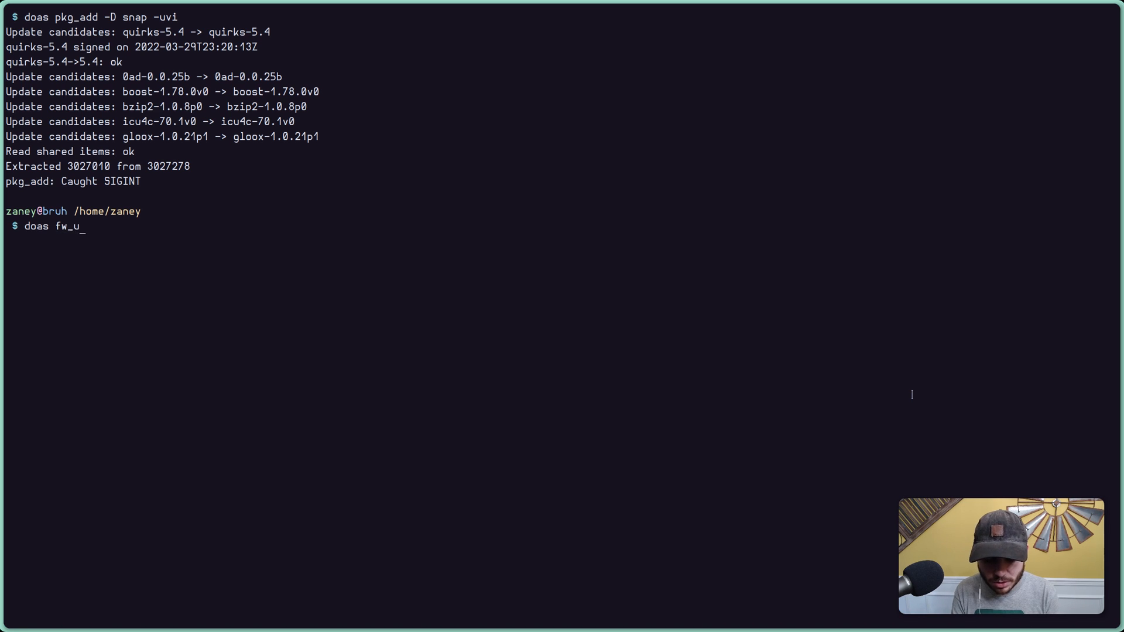
{"action": "type", "text": "pdate"}
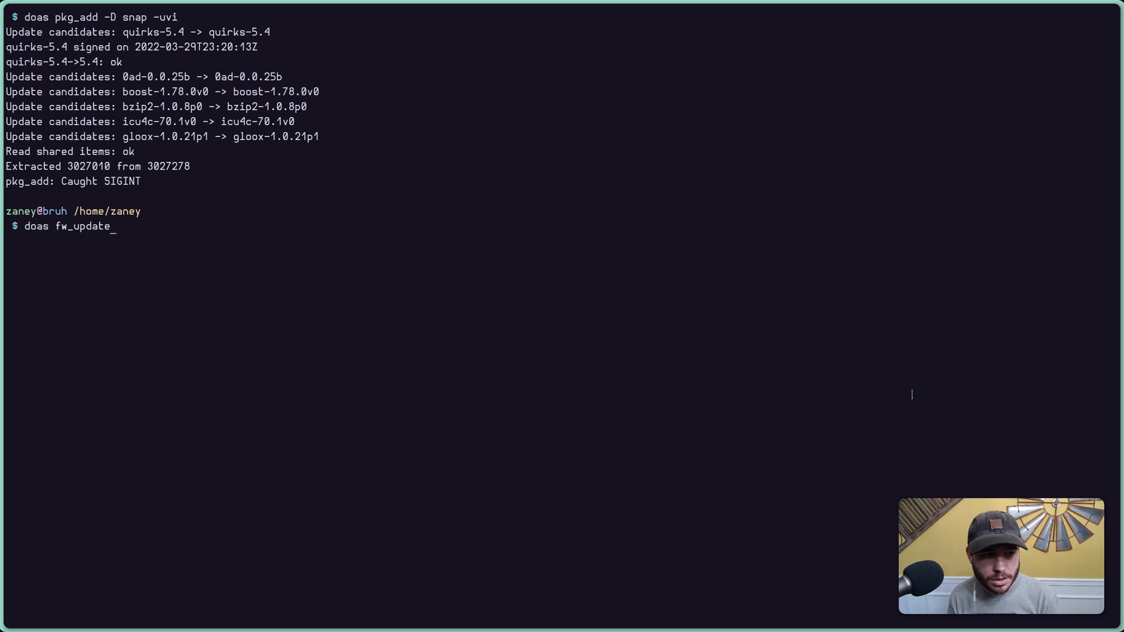